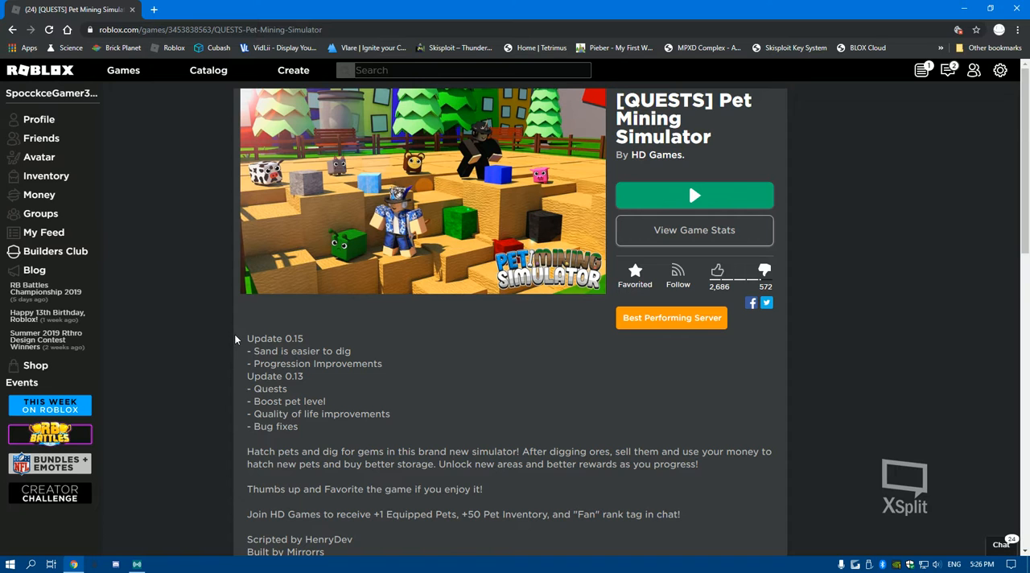
{"action": "mouse_move", "coordinate": [258, 330]}
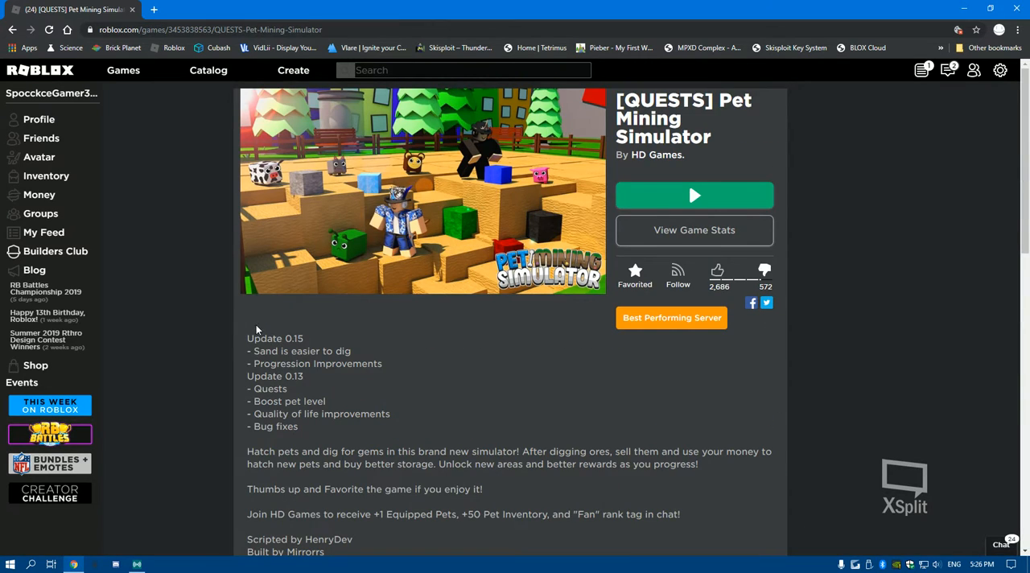
Step: Show the Pet Mining Simulator server list and refresh it until a 1-of-10 server appears
{"action": "left_click", "coordinate": [325, 90]}
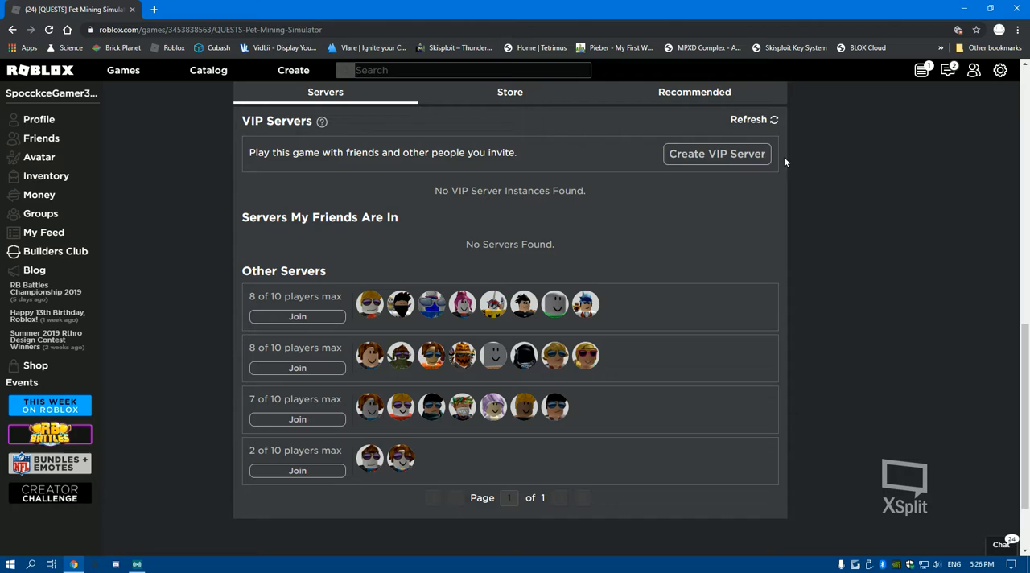
{"action": "left_click", "coordinate": [748, 119]}
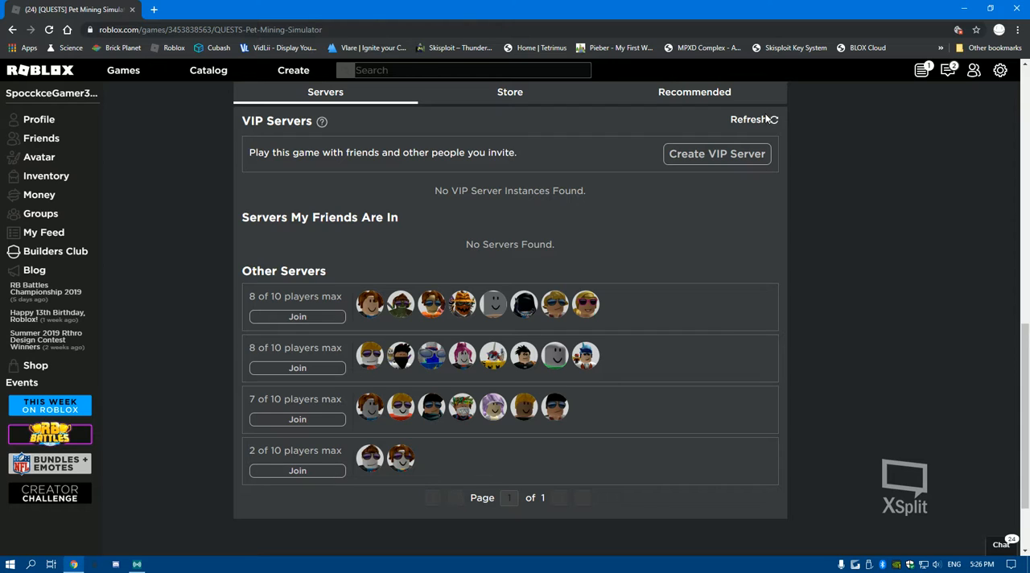
{"action": "left_click", "coordinate": [750, 119]}
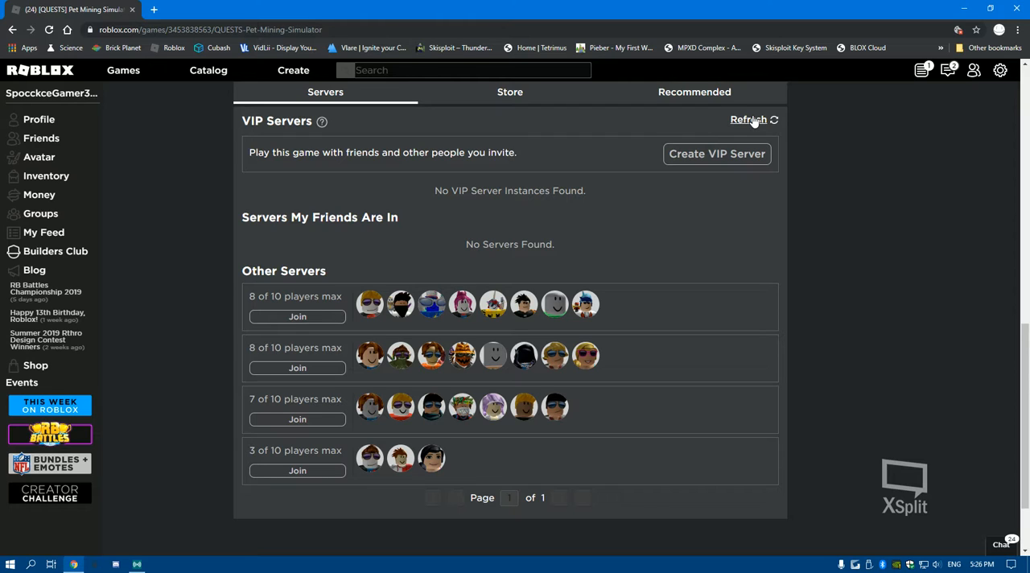
{"action": "left_click", "coordinate": [748, 119]}
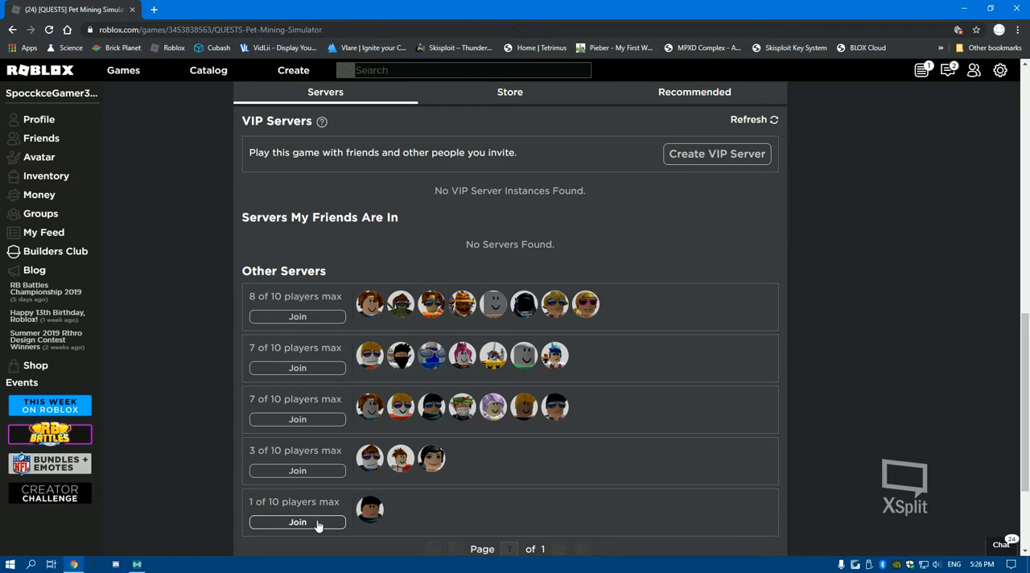
Step: Join the 1-of-10-player server and resume the game from the menu
{"action": "left_click", "coordinate": [297, 522]}
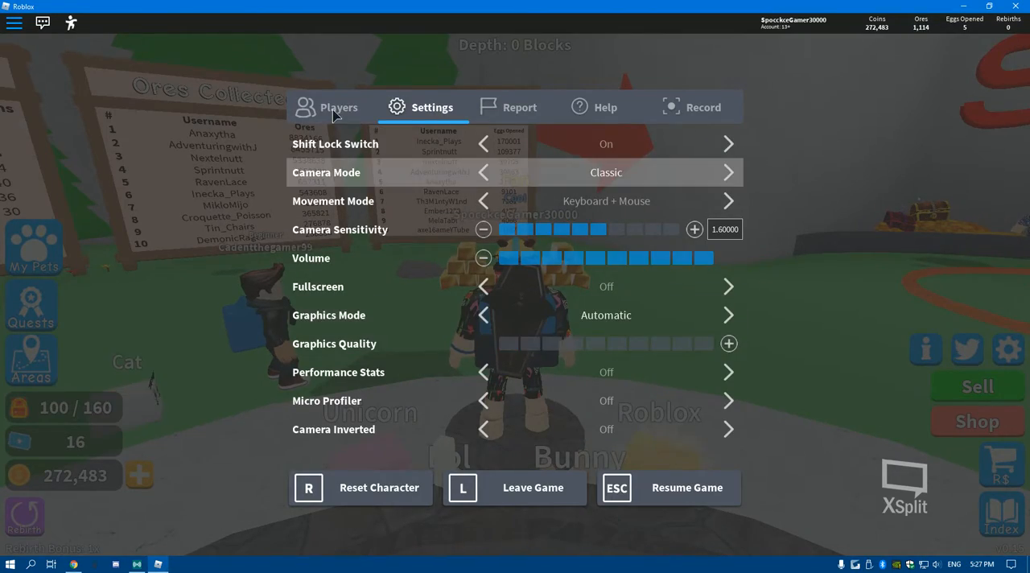
{"action": "left_click", "coordinate": [685, 486]}
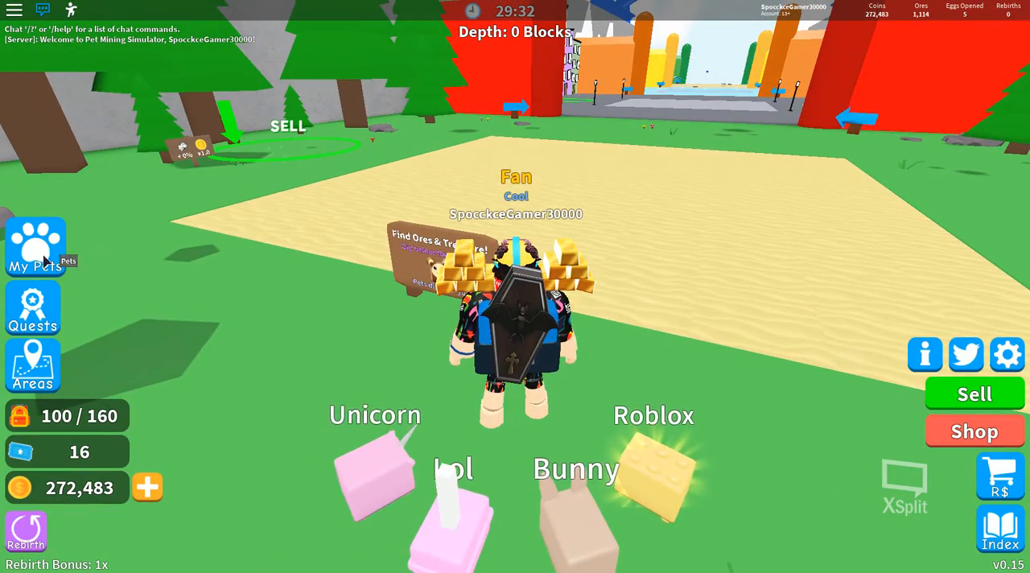
Step: Travel to the Beach area via the Areas list and start digging down
{"action": "left_click", "coordinate": [32, 366]}
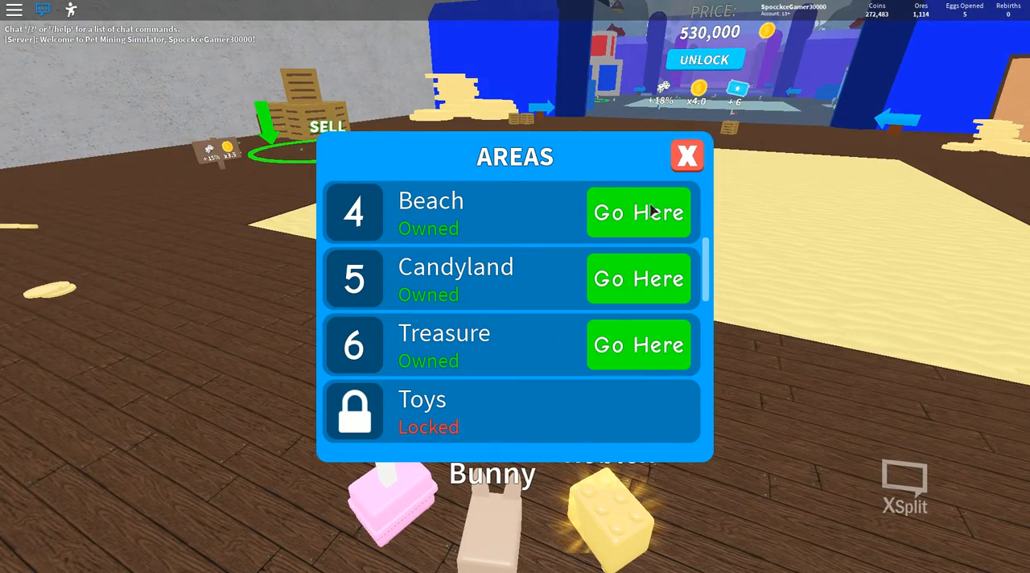
{"action": "left_click", "coordinate": [637, 213]}
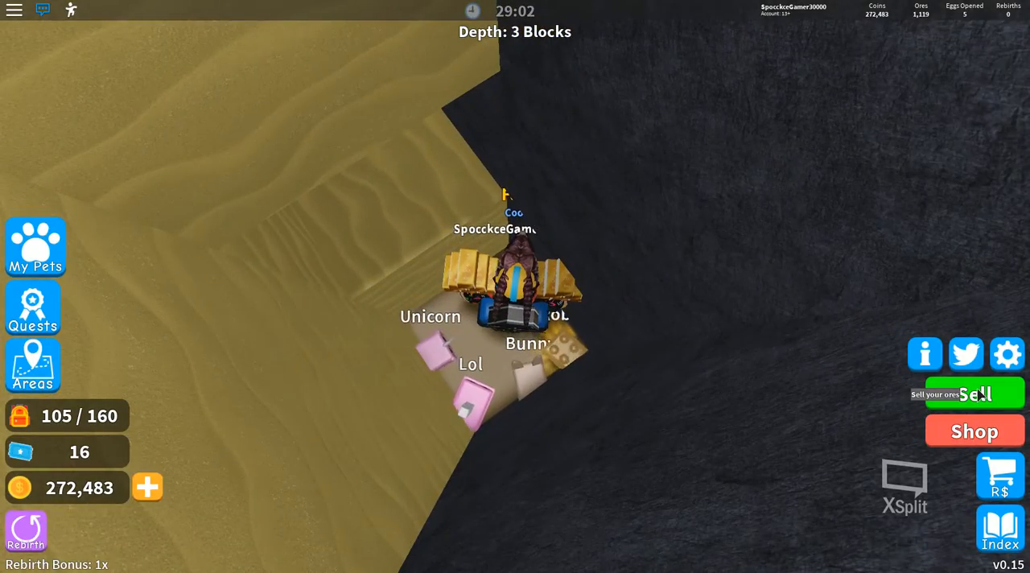
Step: Dig to depth 7, view the Lollipop pet's details in My Pets, then resume digging
{"action": "left_click", "coordinate": [974, 393]}
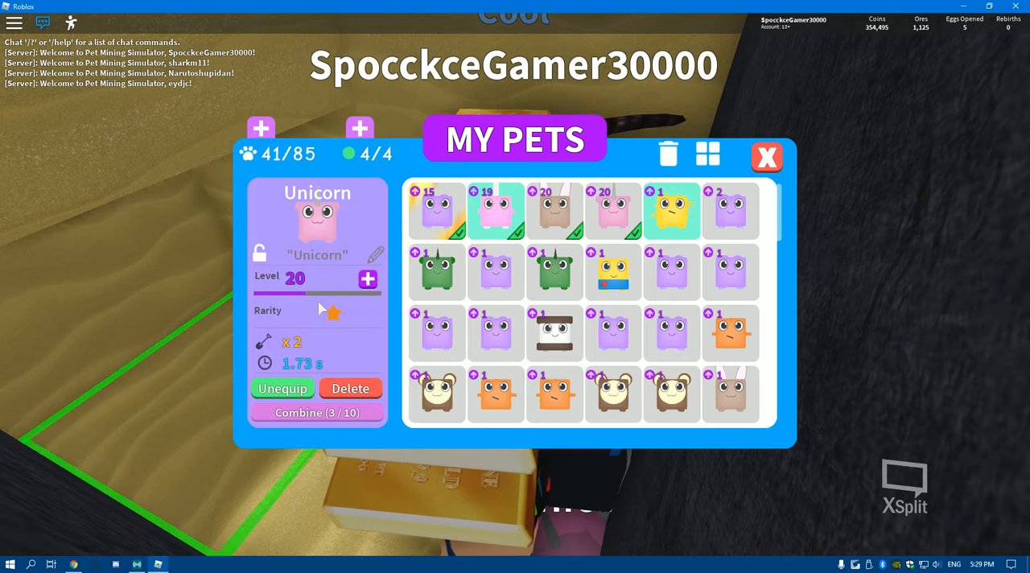
{"action": "left_click", "coordinate": [496, 211]}
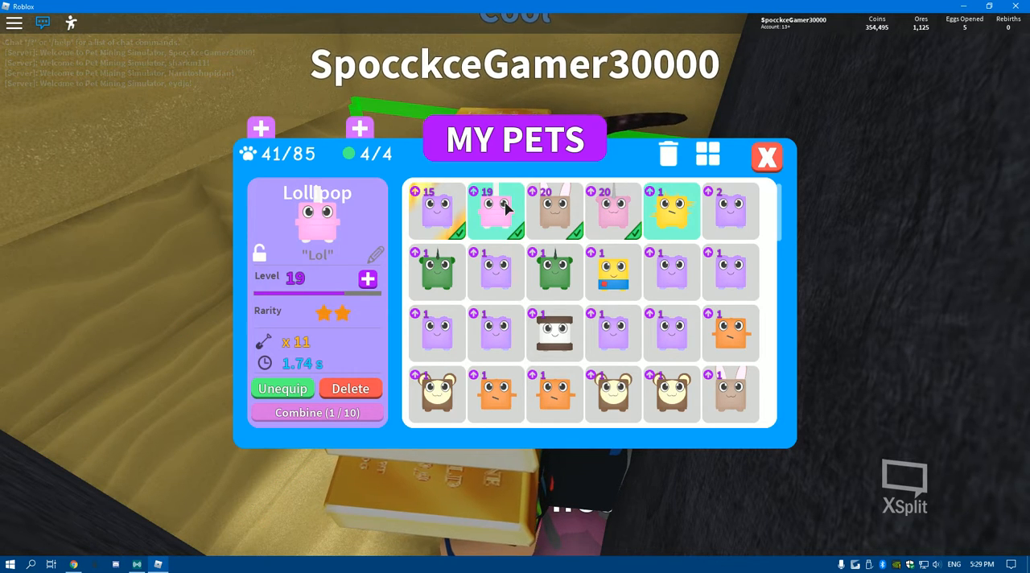
{"action": "left_click", "coordinate": [766, 156]}
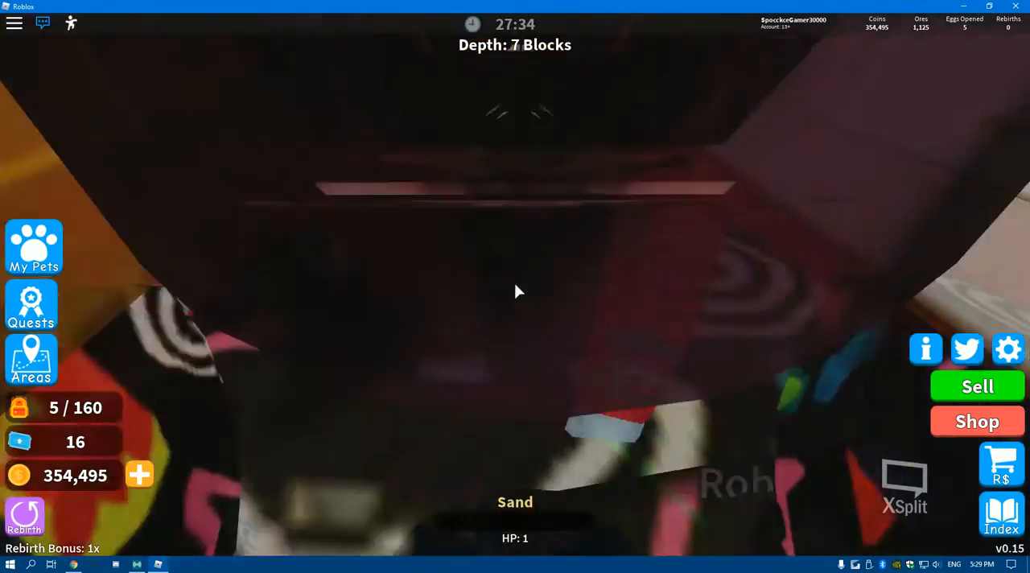
{"action": "left_click", "coordinate": [34, 247]}
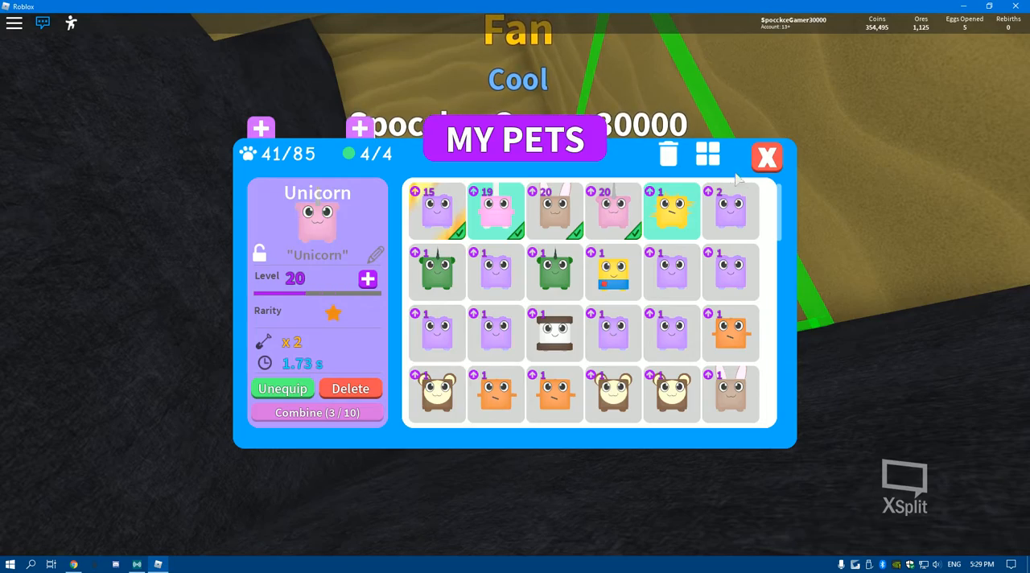
{"action": "left_click", "coordinate": [766, 158]}
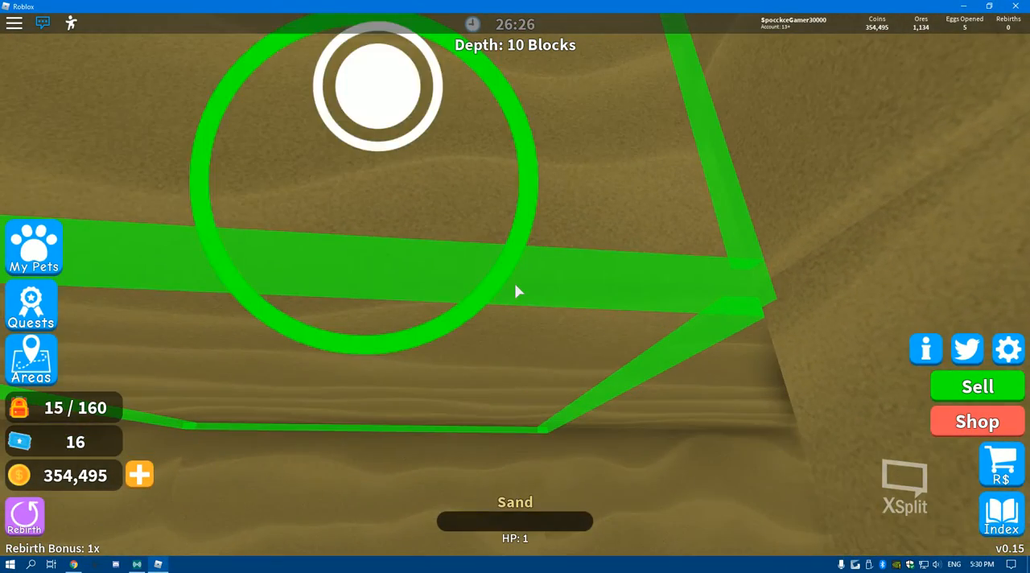
Step: Mine the sand block ahead to reach depth 10 and gain the RoBlock pet
{"action": "left_click", "coordinate": [373, 87]}
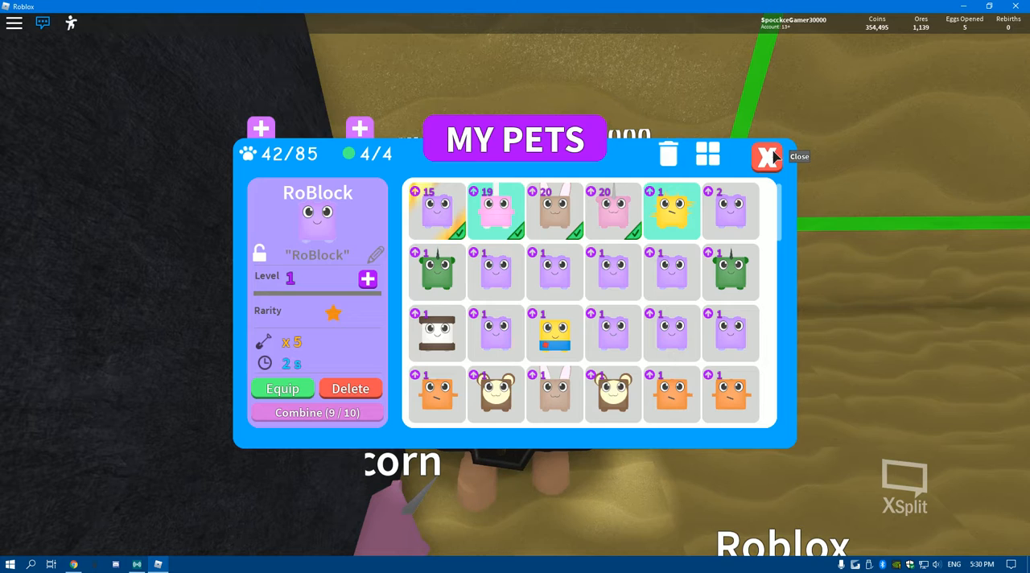
Step: Review the Golden RoBlock pet's level and stats in My Pets, then return to mining
{"action": "left_click", "coordinate": [766, 156]}
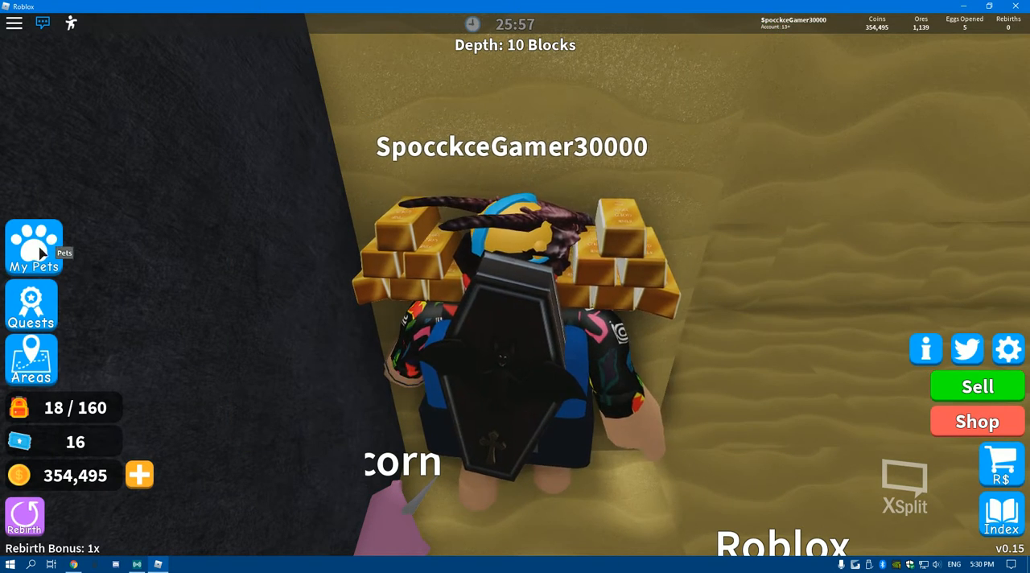
{"action": "left_click", "coordinate": [34, 248]}
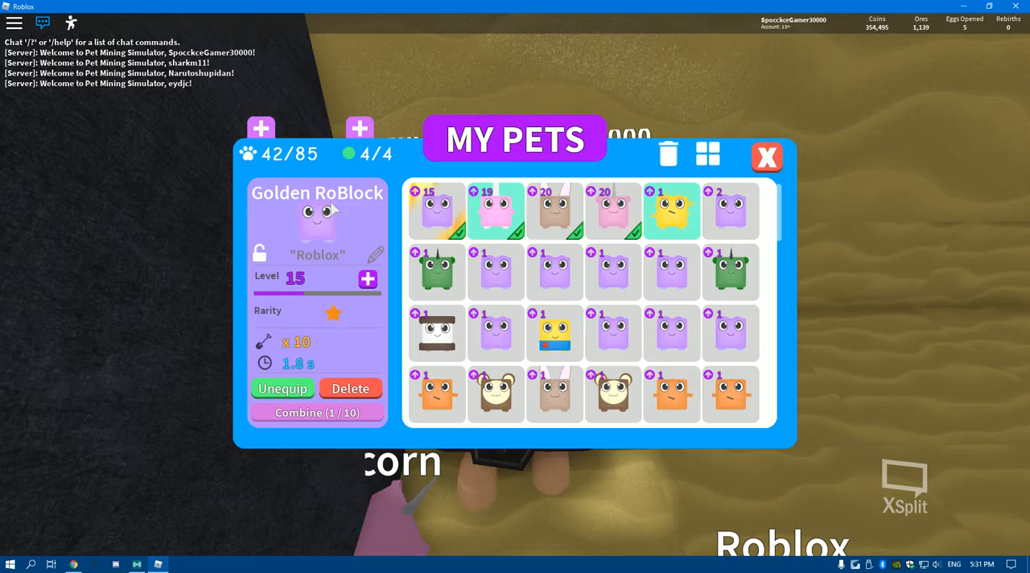
{"action": "left_click", "coordinate": [766, 156]}
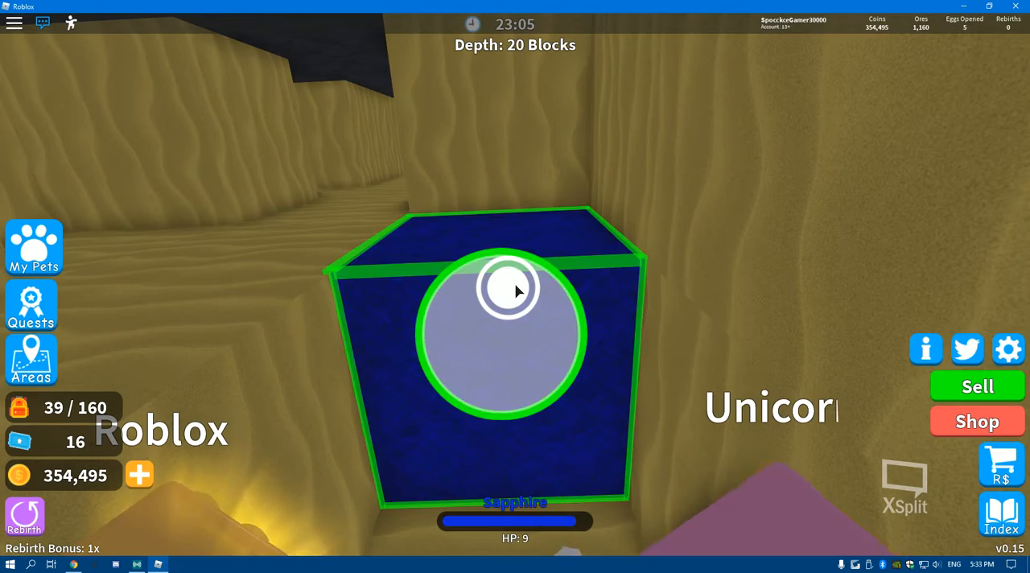
Step: Mine to depth 24, then sell the carried ores at the surface for 381,917 coins
{"action": "left_click", "coordinate": [515, 290]}
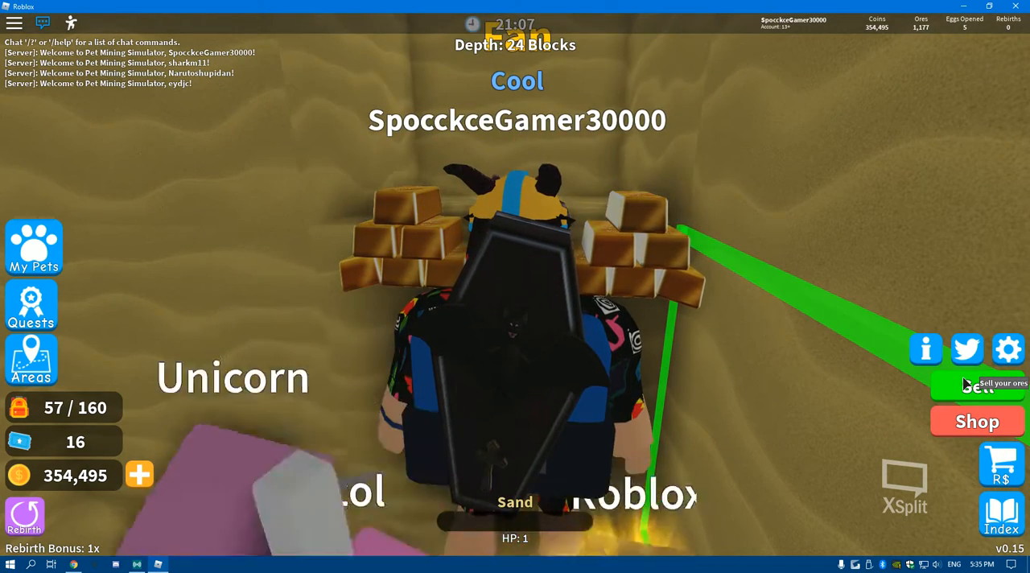
{"action": "left_click", "coordinate": [977, 386]}
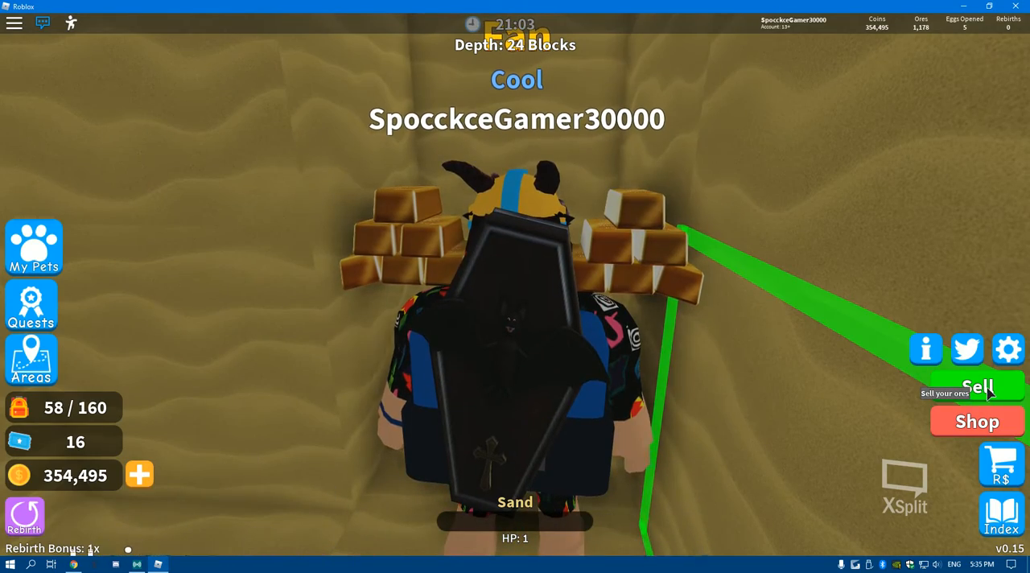
{"action": "left_click", "coordinate": [977, 386]}
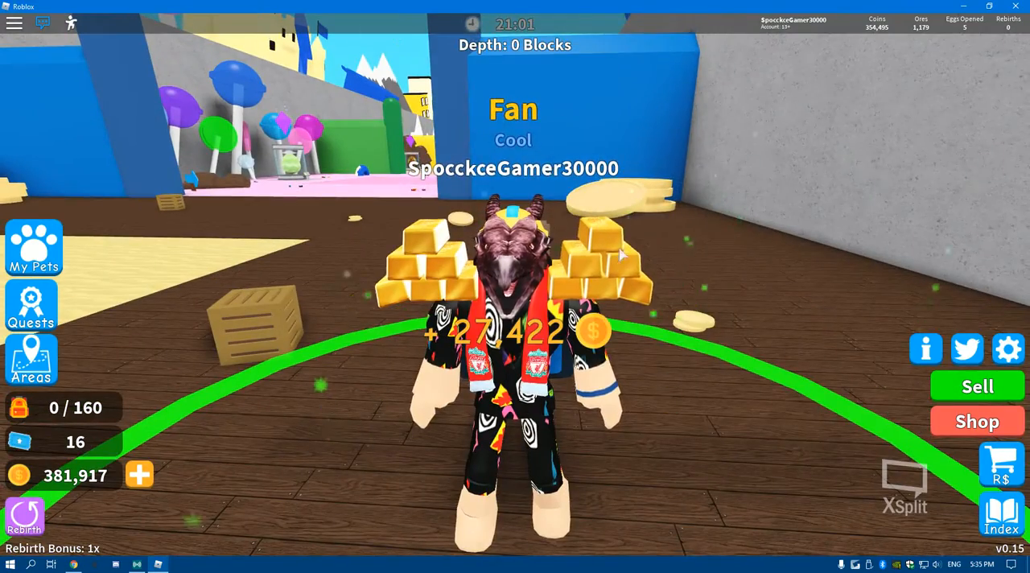